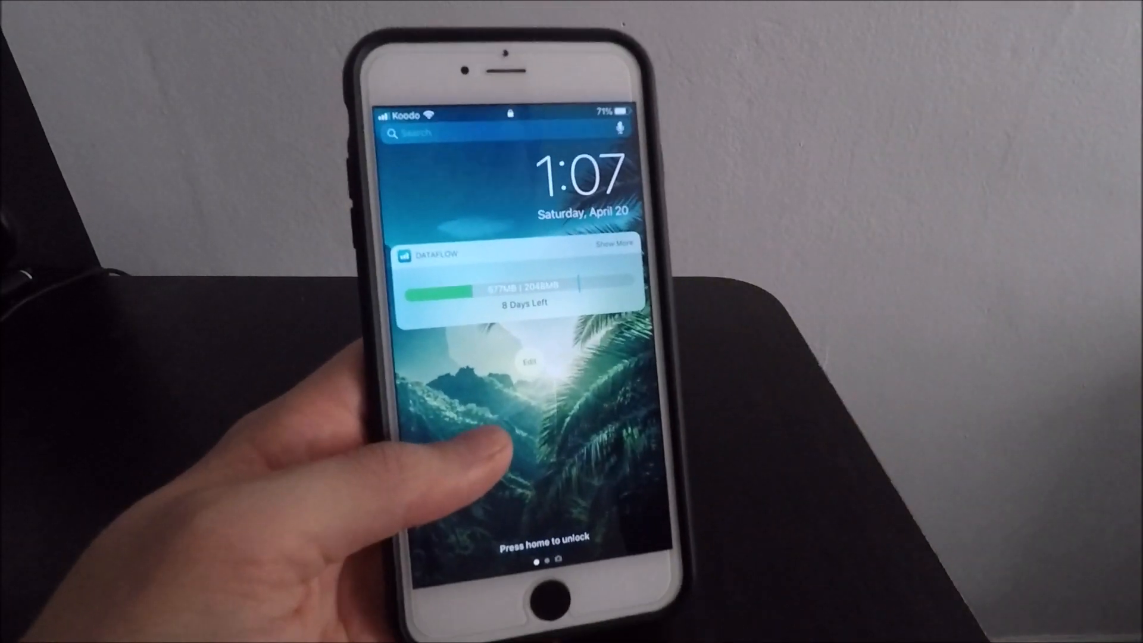
# Unlock the iPhone with the Home button to reach the home screen.
pyautogui.click(563, 588)
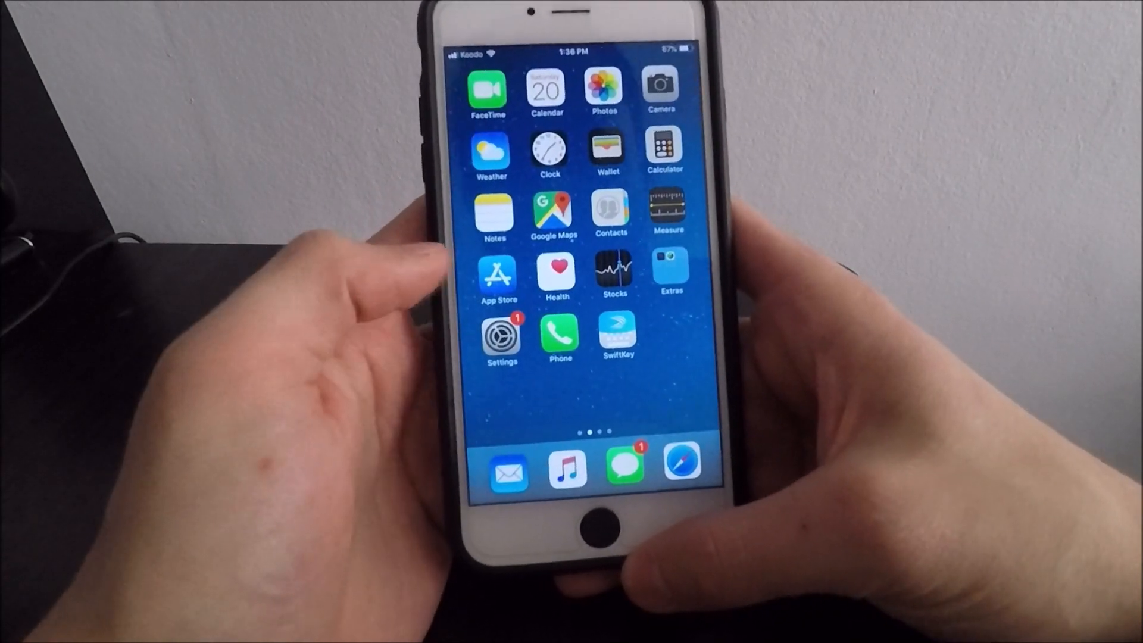
# Launch the App Store and browse down its Apps listings toward the Search page.
pyautogui.click(498, 279)
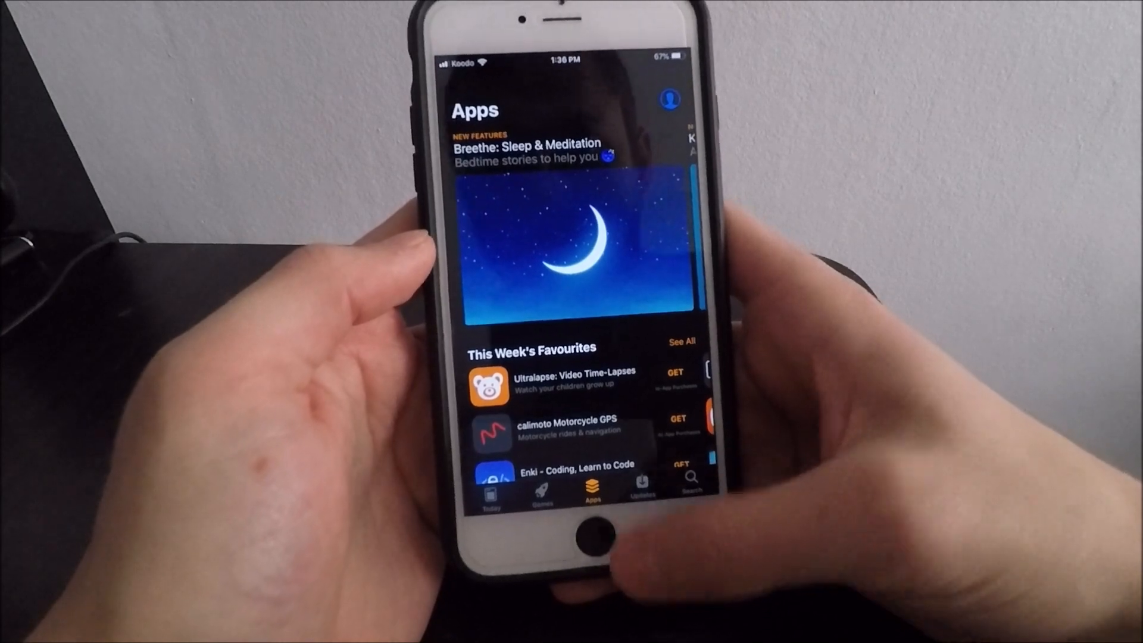
pyautogui.scroll(-3)
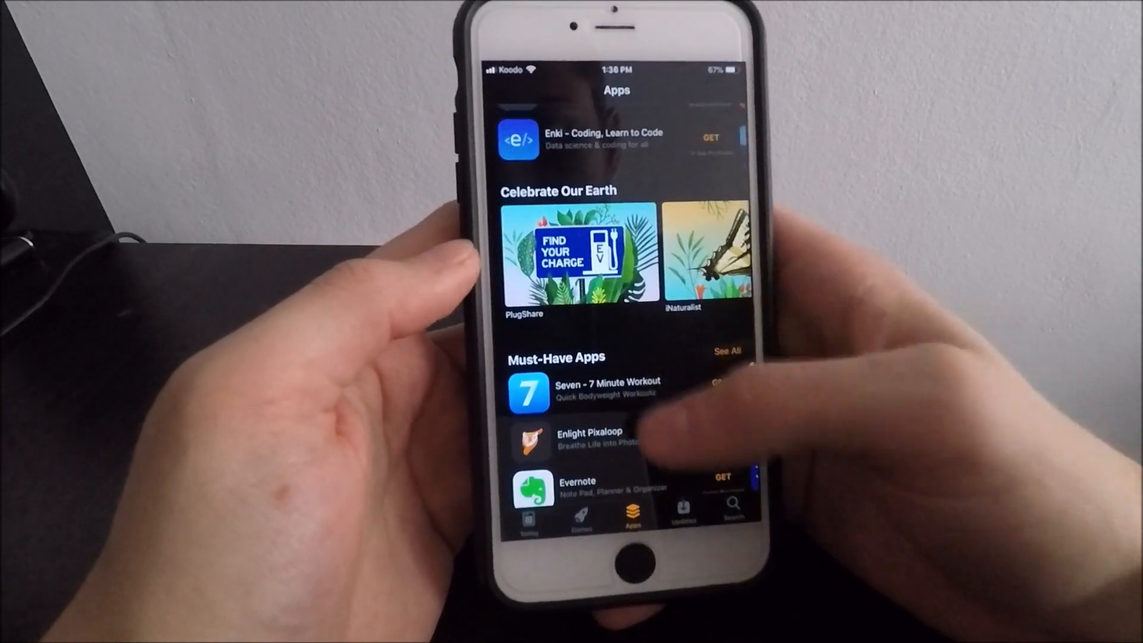
pyautogui.scroll(-3)
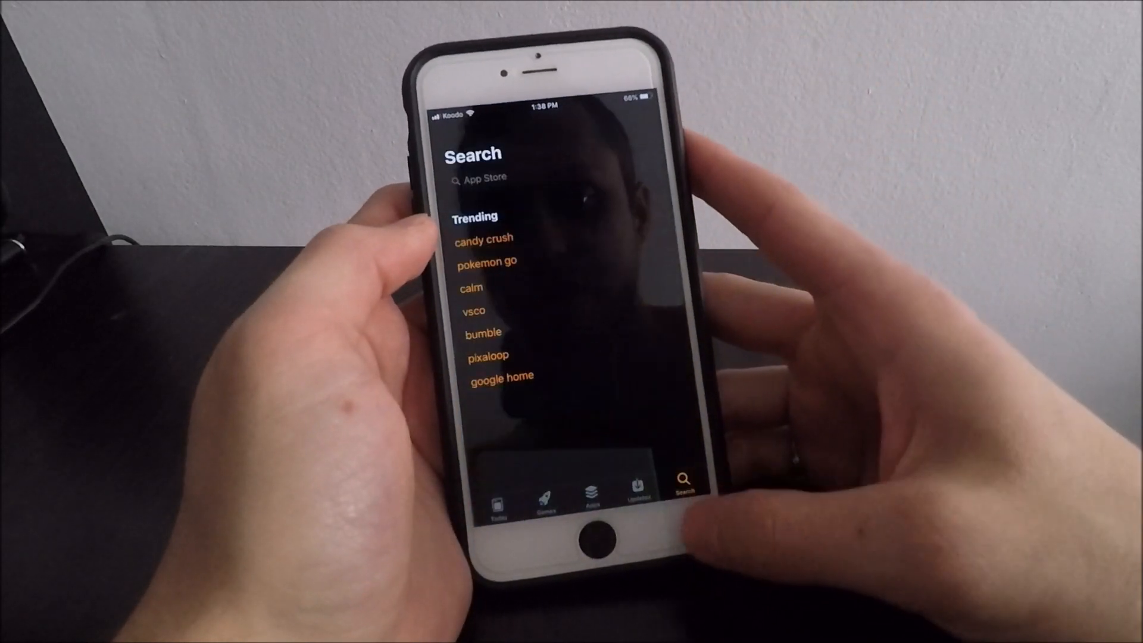
# Search the App Store for DataFlow, install it, and launch the tracker.
pyautogui.click(481, 178)
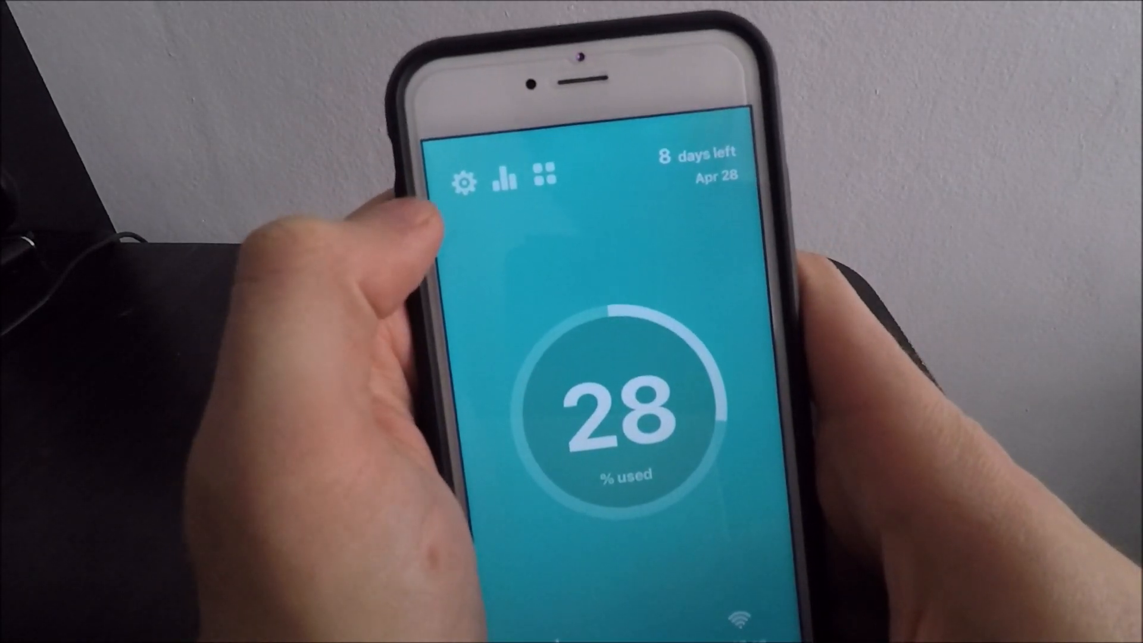
# Set DataFlow's Data Plan cycle to Monthly, keeping the 28th start date and 2 GB amount.
pyautogui.click(463, 181)
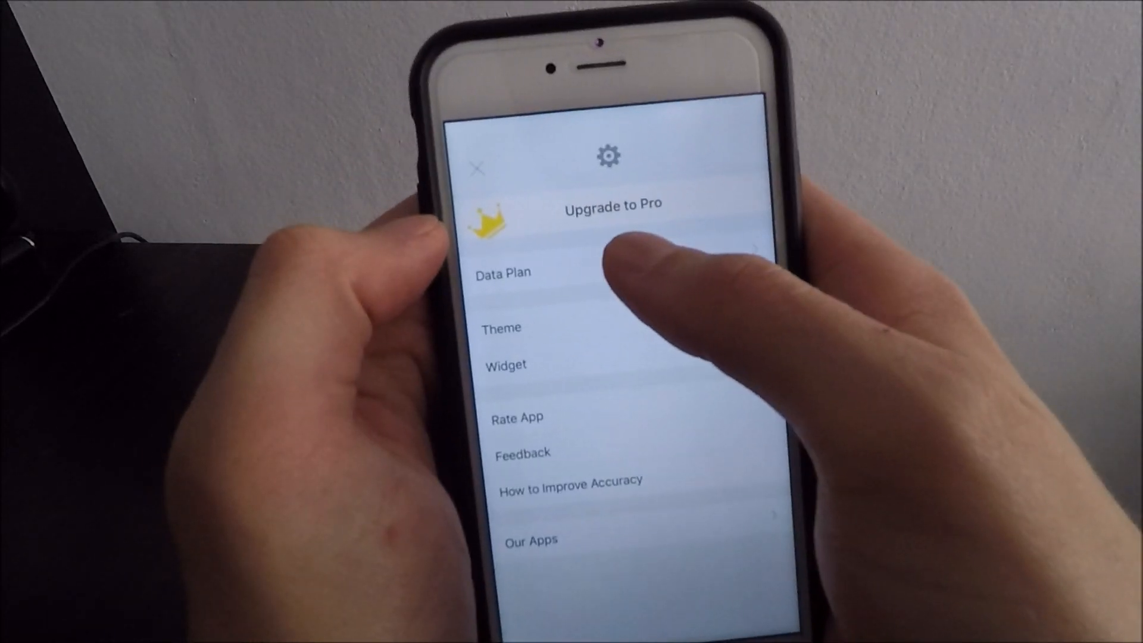
pyautogui.click(502, 272)
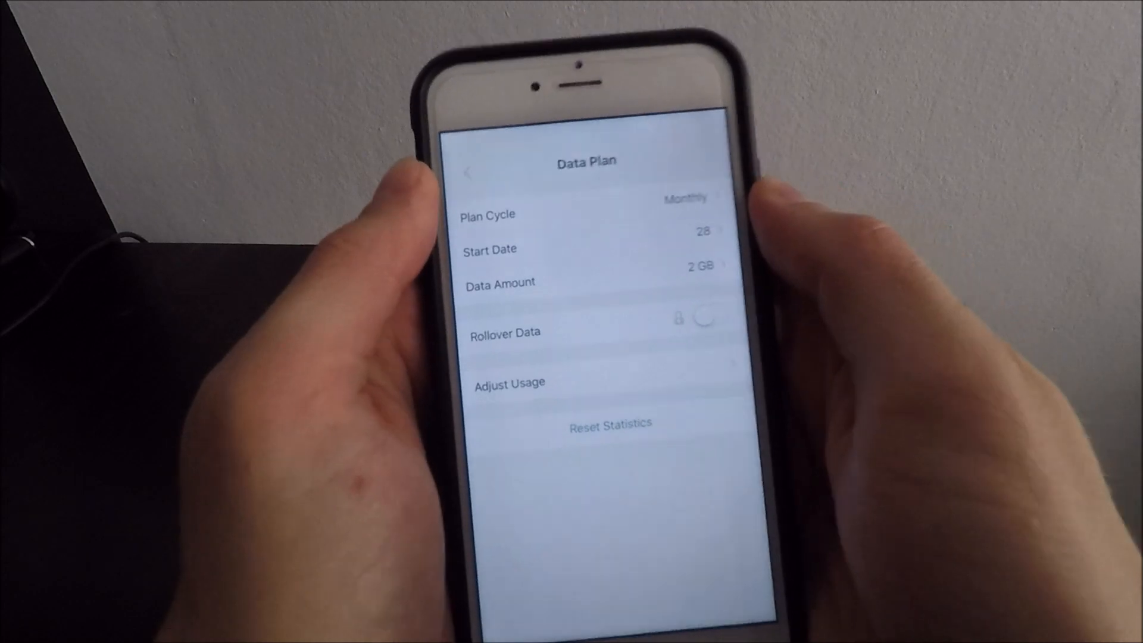
pyautogui.click(511, 214)
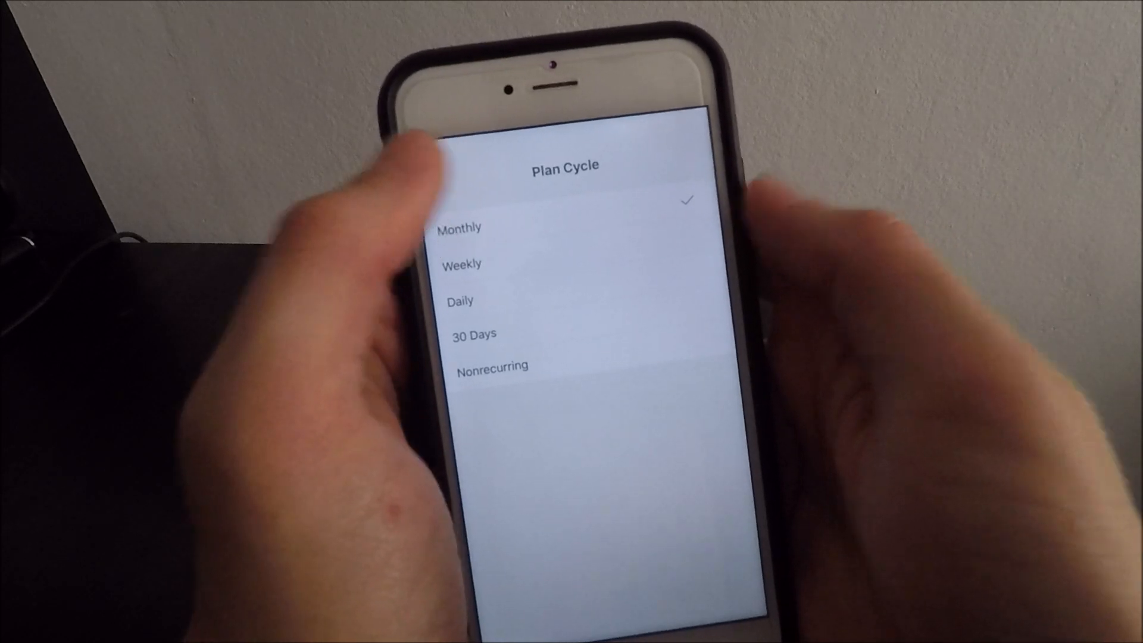
pyautogui.click(459, 227)
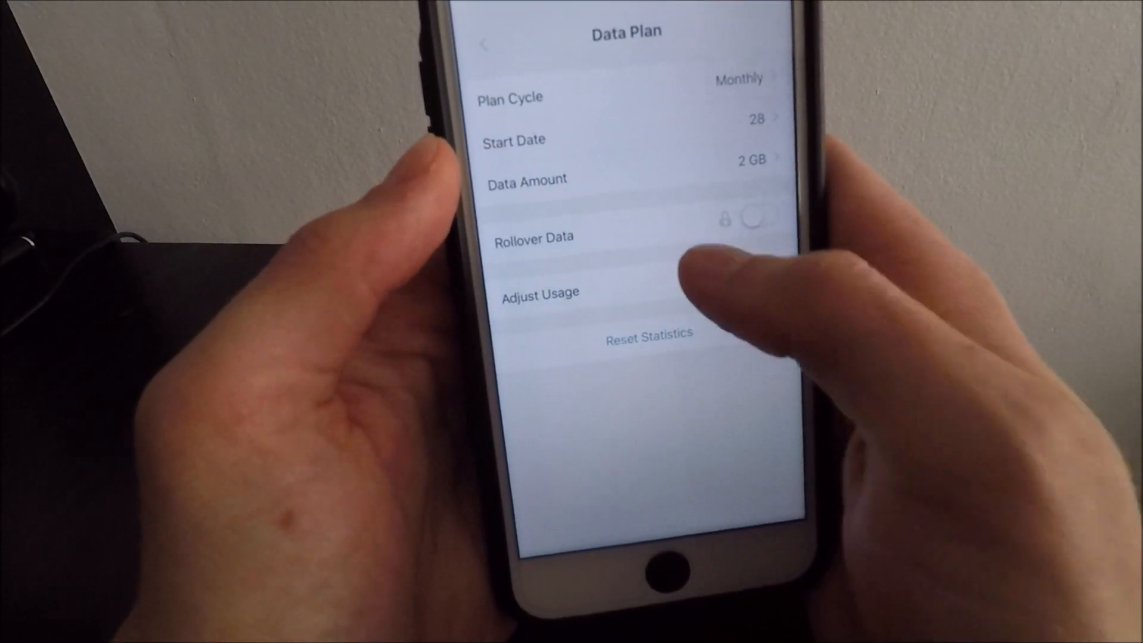
pyautogui.click(541, 293)
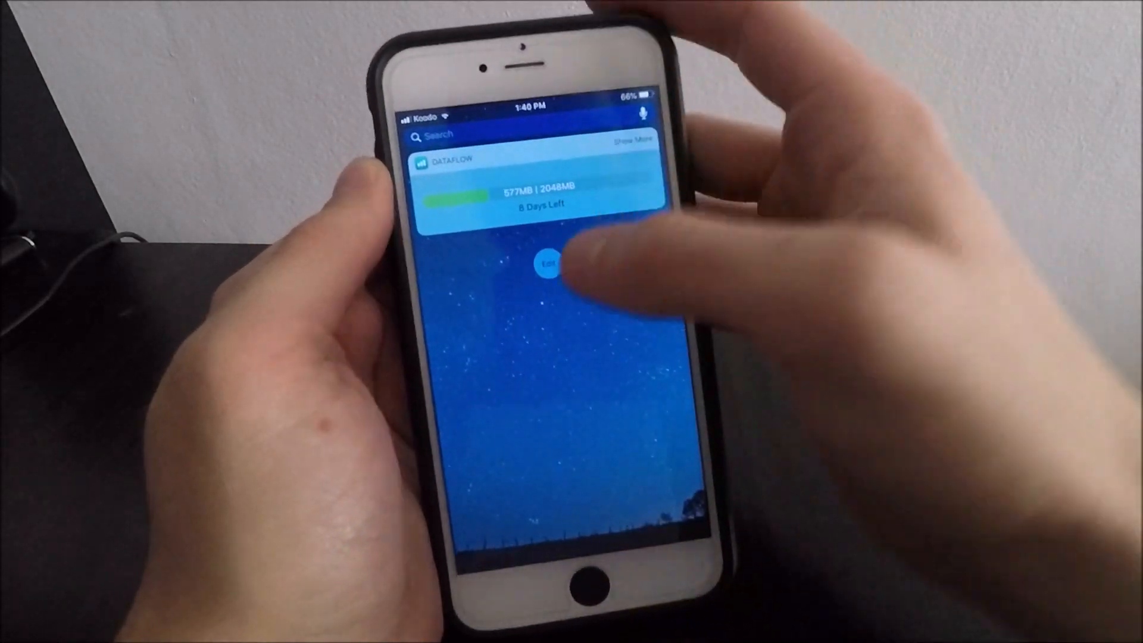
# Edit the widget list to add Favorites alongside DataFlow and save it.
pyautogui.click(551, 264)
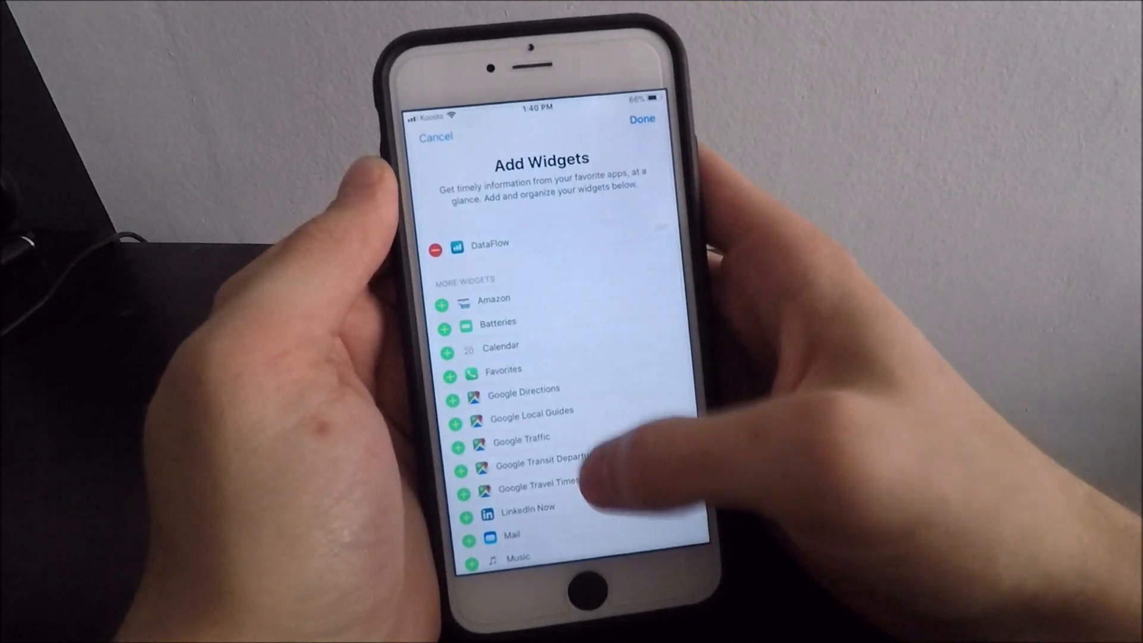
pyautogui.scroll(-3)
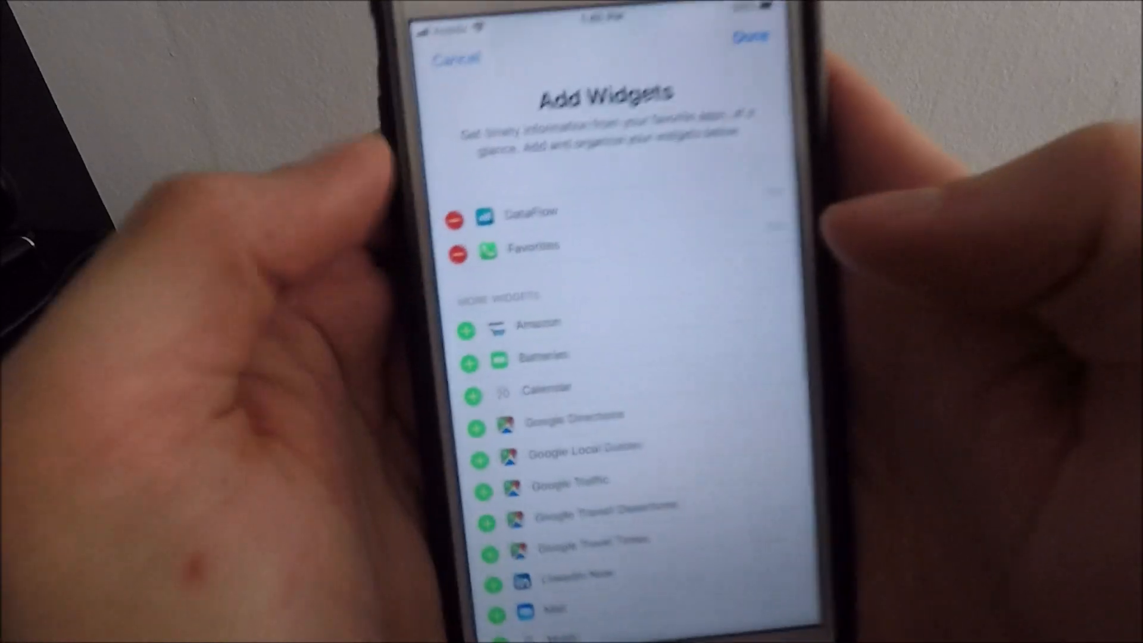
pyautogui.click(456, 251)
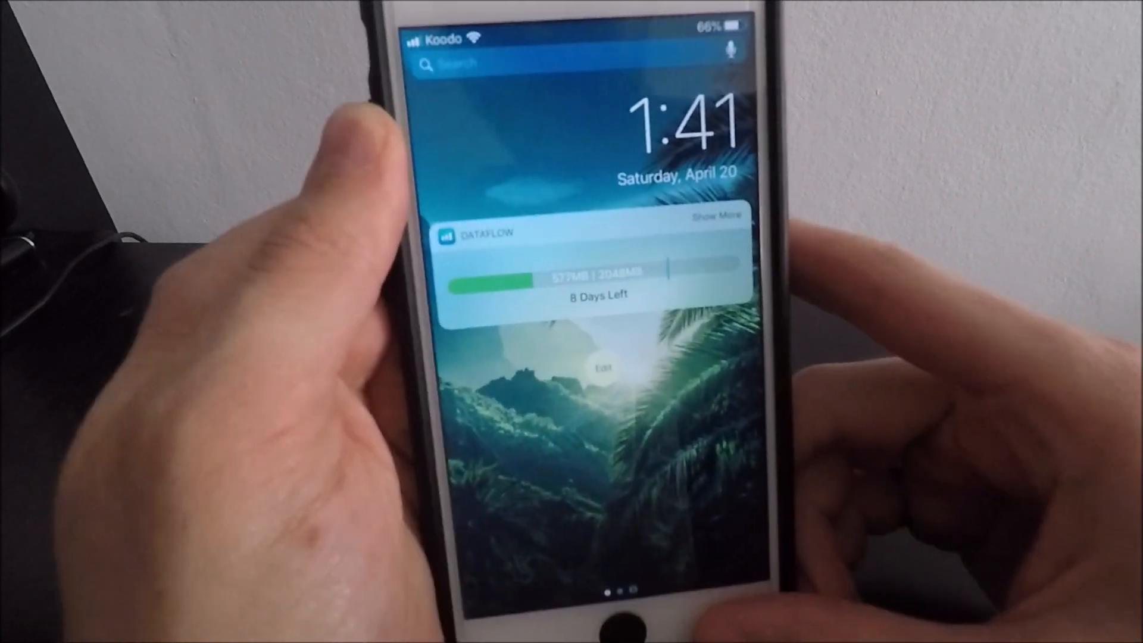
# Unlock from the widgets page and scroll Settings' installed apps list to the end.
pyautogui.click(605, 619)
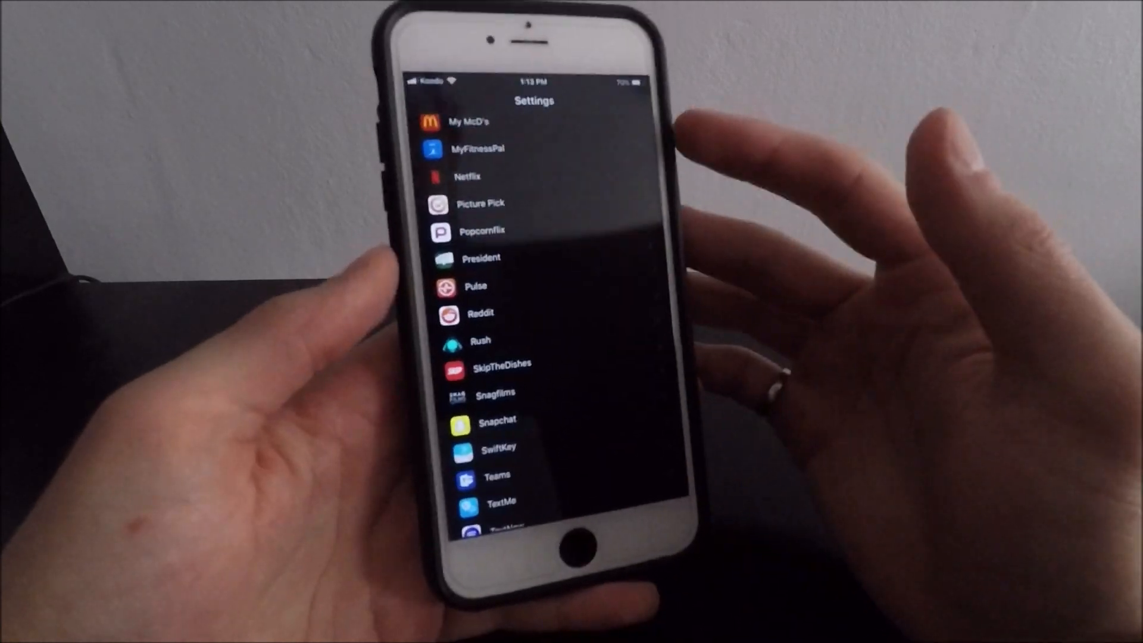
pyautogui.scroll(-3)
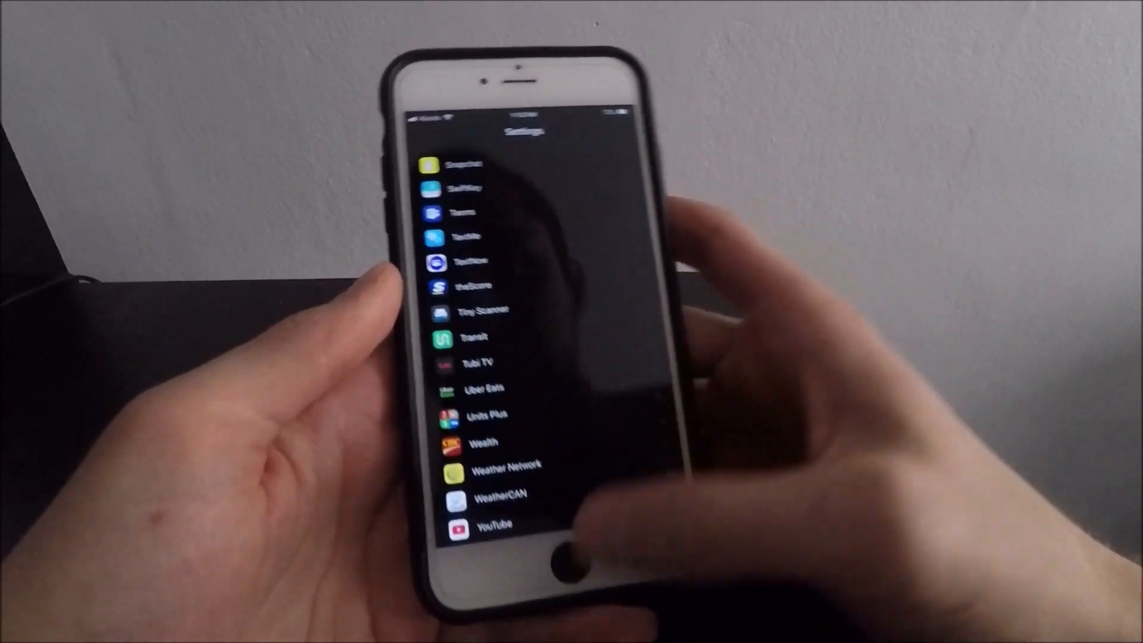